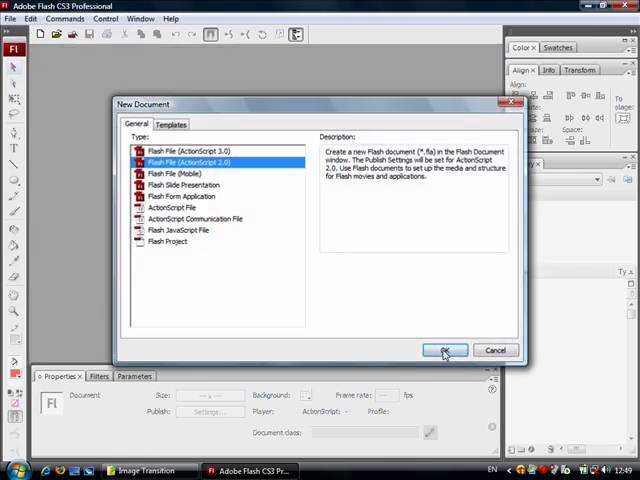
Create a new Flash File (ActionScript 2.0) and set its width to 600 in Document Properties.
{"action": "left_click", "coordinate": [446, 350]}
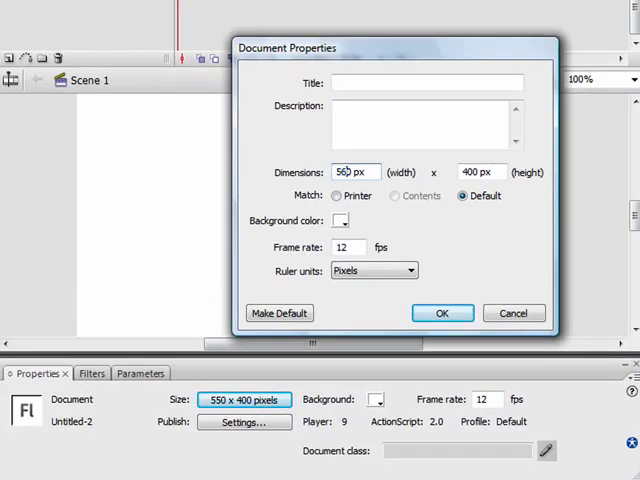
{"action": "type", "text": "600"}
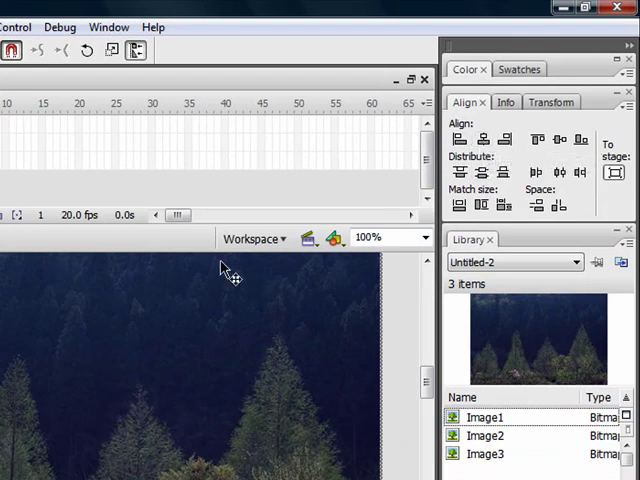
{"action": "mouse_move", "coordinate": [310, 310]}
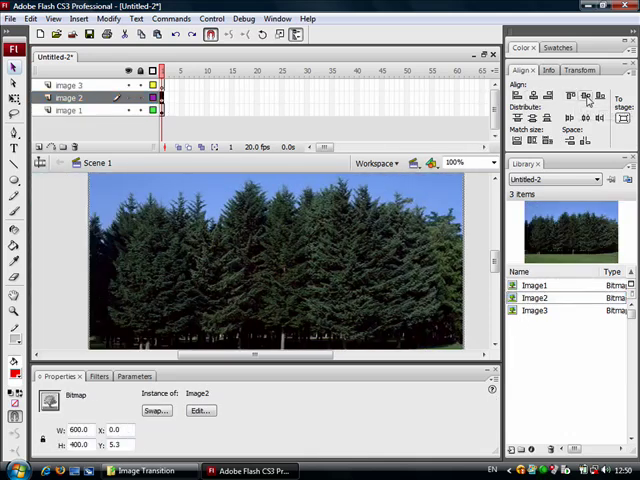
Place the photos onto their own layers named image 1, image 2 and image 3.
{"action": "left_click", "coordinate": [68, 84]}
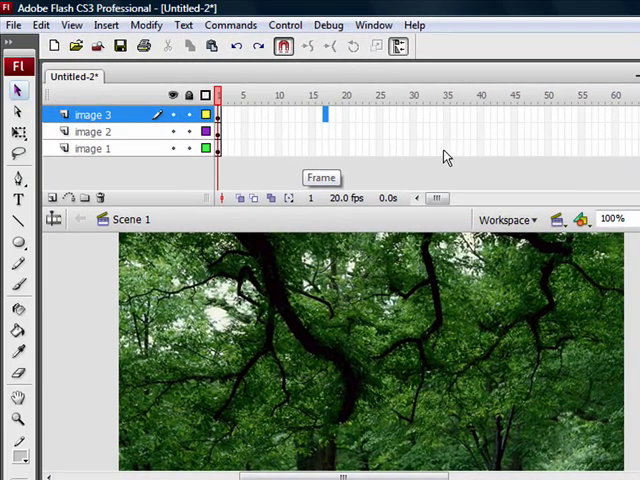
Extend the photo layers to frame 45 and add a layer named image 1 mask above image 1.
{"action": "left_click", "coordinate": [516, 112]}
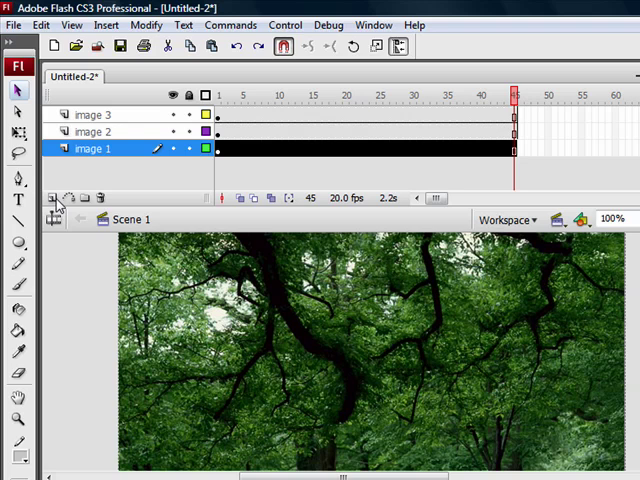
{"action": "left_click", "coordinate": [56, 196]}
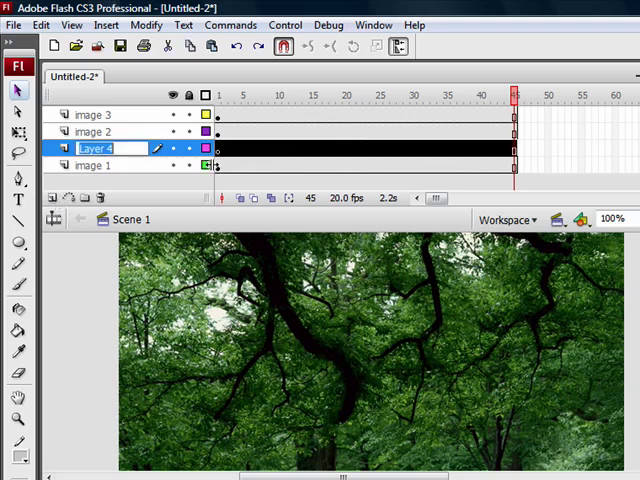
{"action": "type", "text": "image 1 mask"}
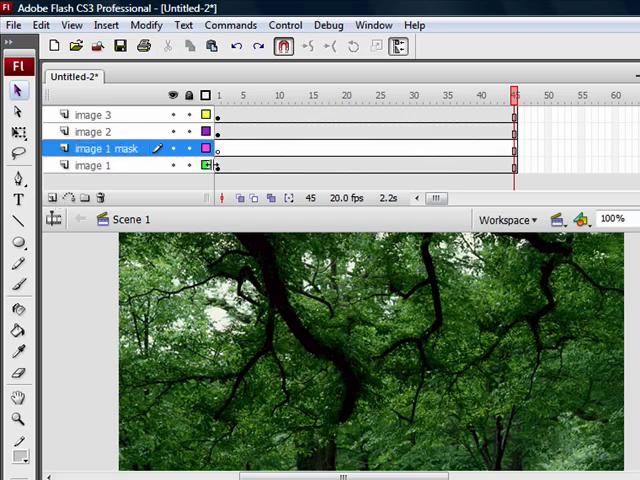
{"action": "right_click", "coordinate": [218, 148]}
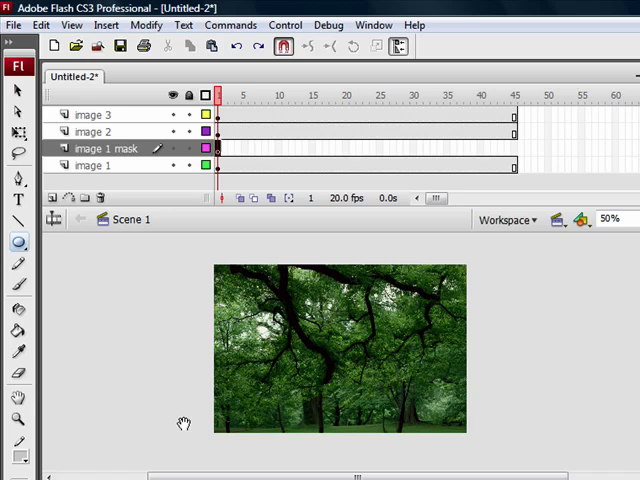
Draw a red circle over the photo on image 1 mask and resize it at a frame-30 keyframe.
{"action": "left_click", "coordinate": [612, 220]}
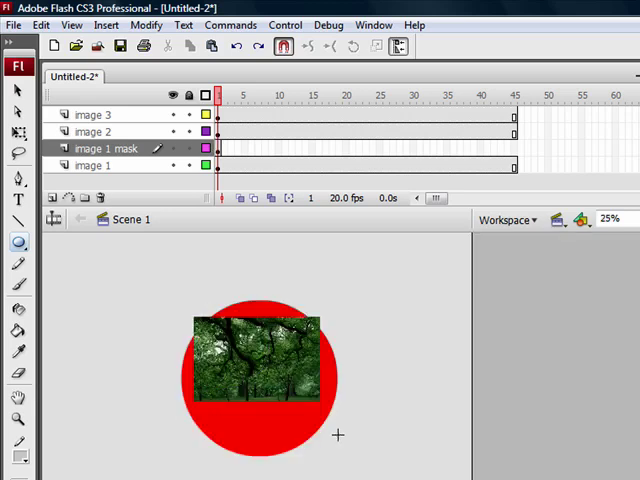
{"action": "mouse_move", "coordinate": [248, 432]}
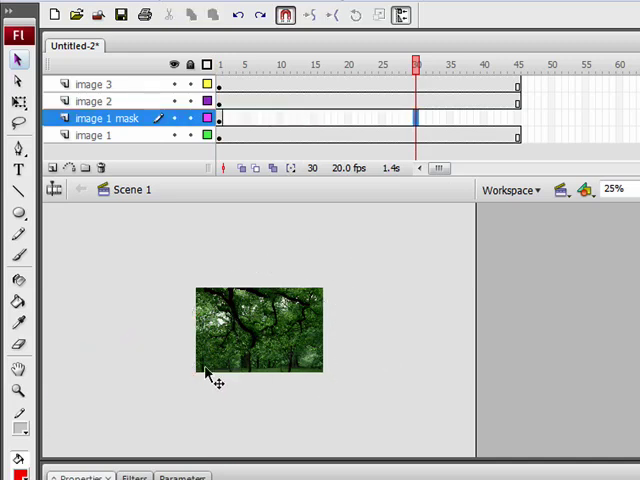
{"action": "left_click", "coordinate": [222, 64]}
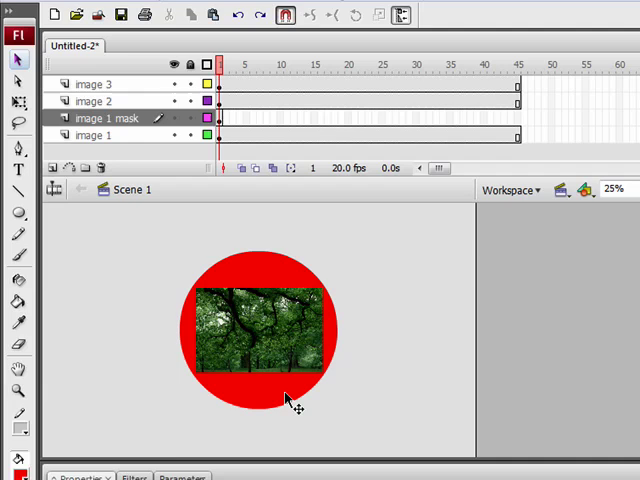
{"action": "left_click_drag", "start_coordinate": [290, 400], "coordinate": [216, 424]}
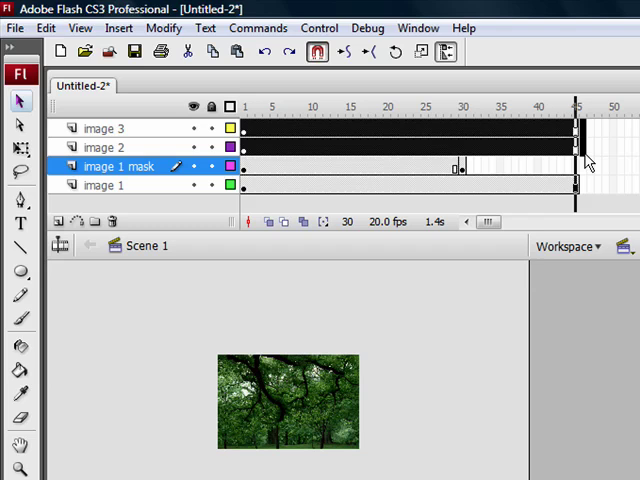
Apply Create Shape Tween to the image 1 mask circle between frames 1 and 30.
{"action": "left_click", "coordinate": [104, 148]}
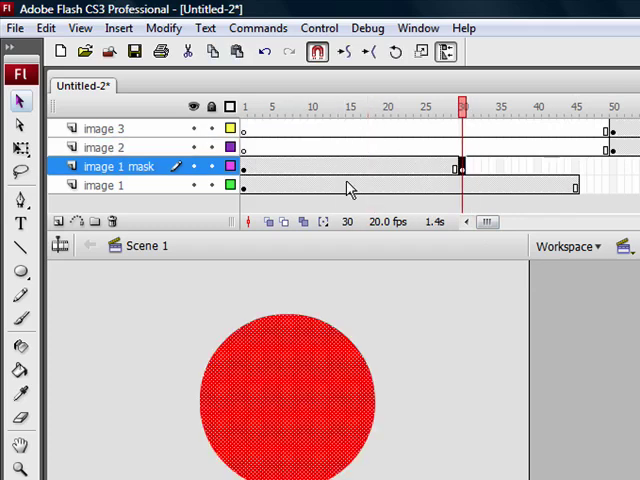
{"action": "right_click", "coordinate": [304, 166]}
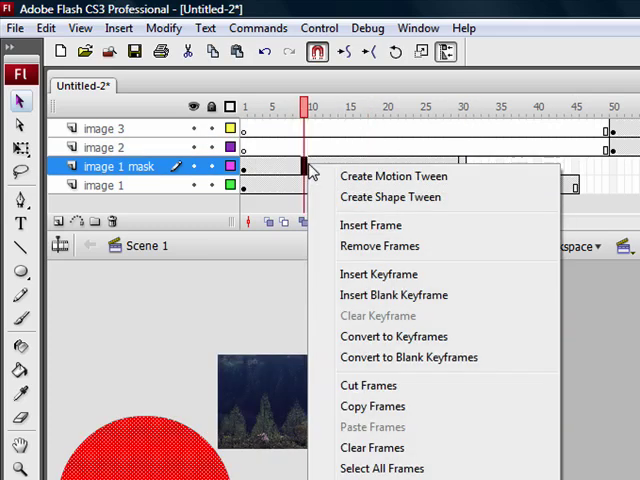
{"action": "left_click", "coordinate": [392, 176]}
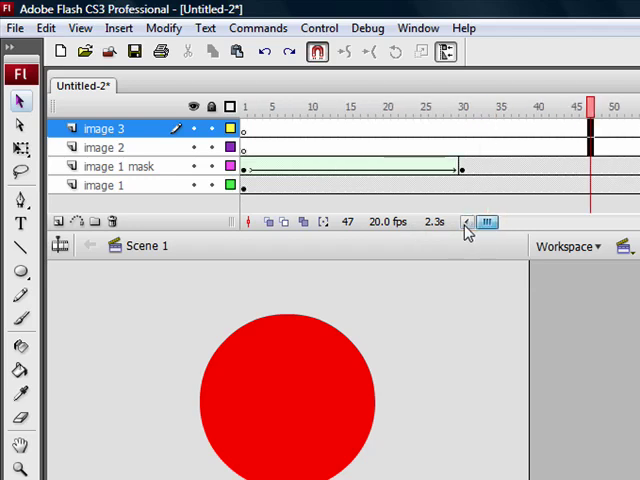
{"action": "mouse_move", "coordinate": [140, 166]}
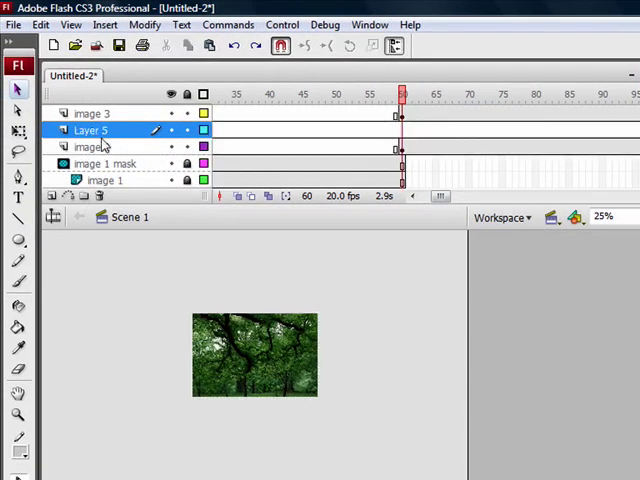
Remove Layer 5's extra frames and shape-tween its red circle keyframes.
{"action": "right_click", "coordinate": [400, 130]}
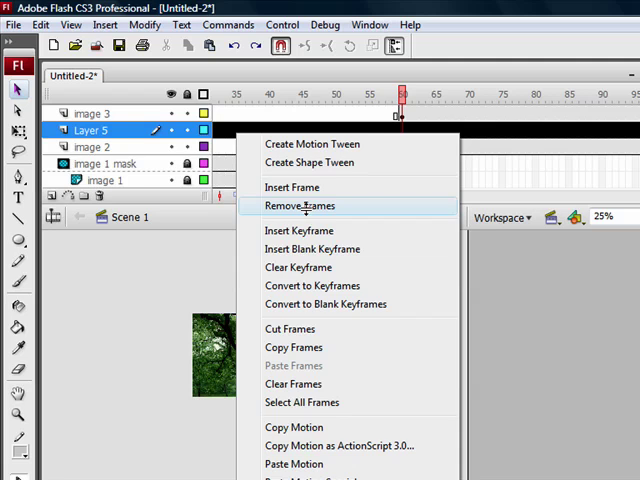
{"action": "left_click", "coordinate": [298, 204]}
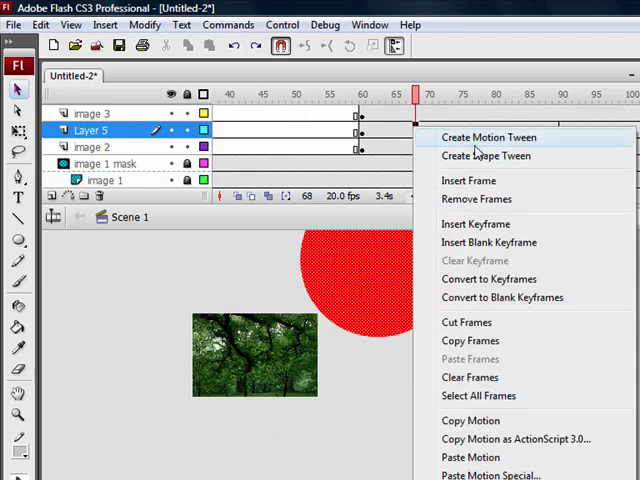
{"action": "left_click", "coordinate": [488, 136]}
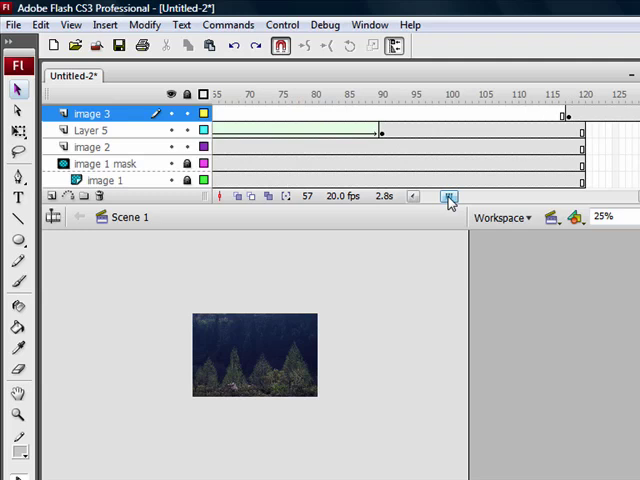
Insert Layer 6 above image 3, remove its extra frames and start its circle near frame 120.
{"action": "left_click", "coordinate": [450, 196]}
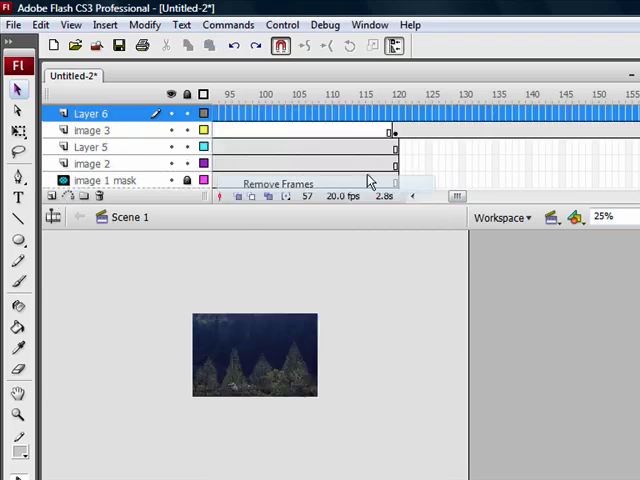
{"action": "left_click", "coordinate": [396, 92]}
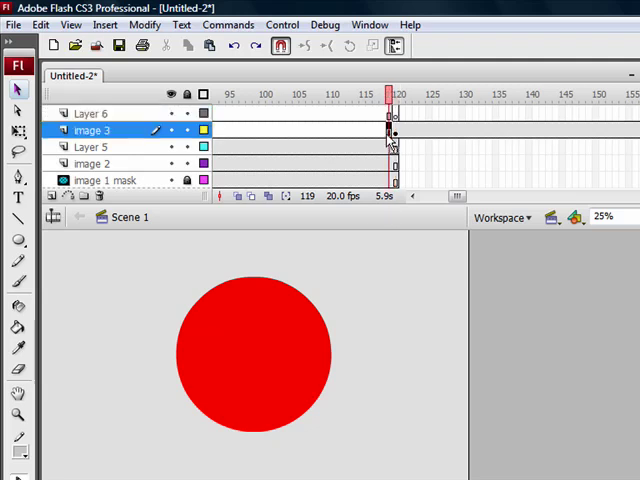
{"action": "left_click", "coordinate": [400, 92]}
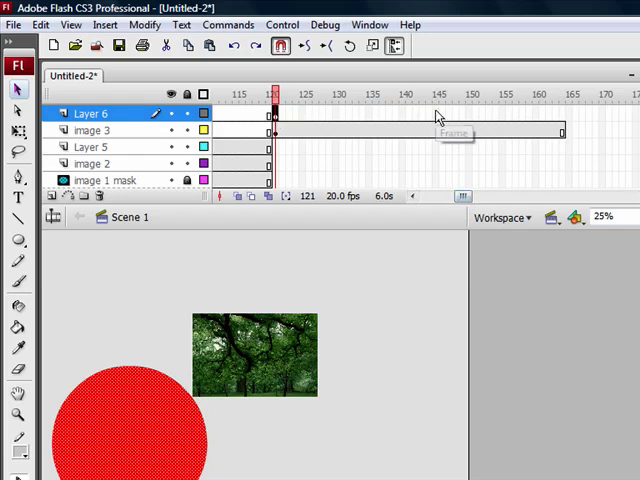
Extend Layer 6 to frame 150 with Insert Frame for the circle animation's end.
{"action": "left_click", "coordinate": [470, 92]}
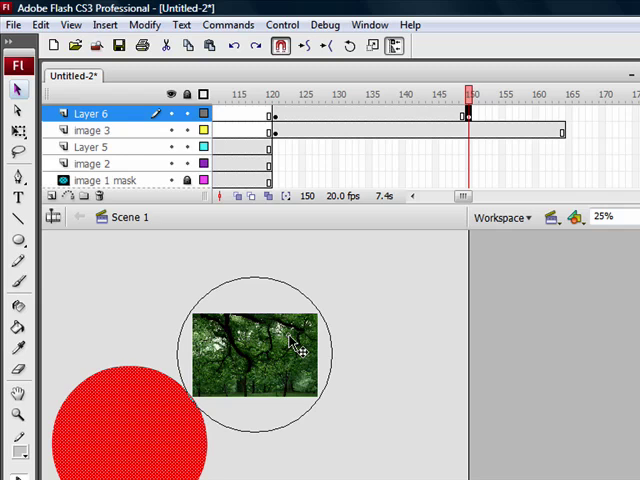
{"action": "right_click", "coordinate": [400, 116]}
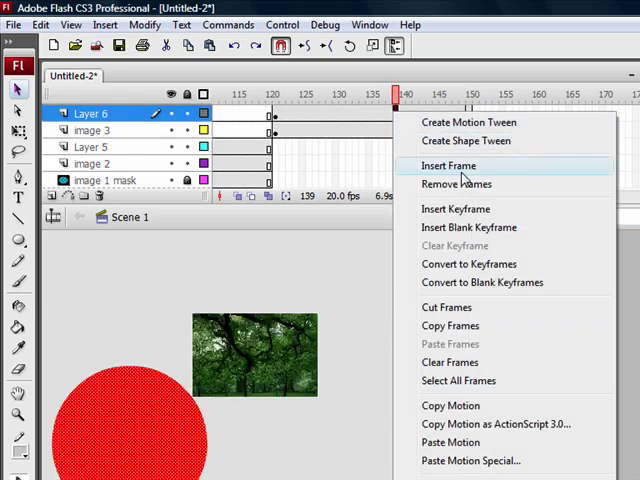
{"action": "left_click", "coordinate": [448, 164]}
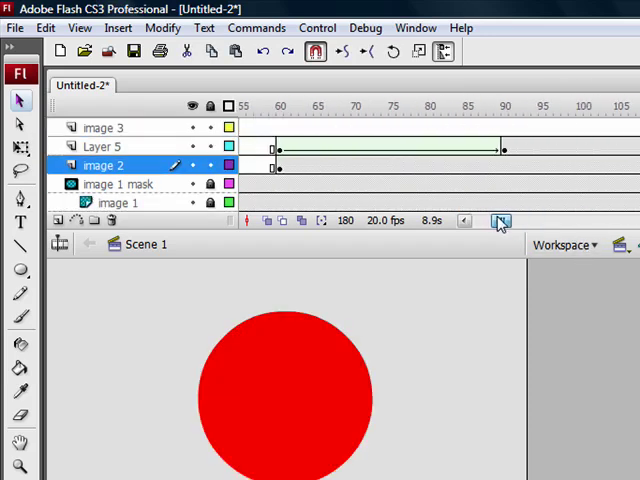
Rename Layer 5 to image 2 mask.
{"action": "left_click", "coordinate": [100, 146]}
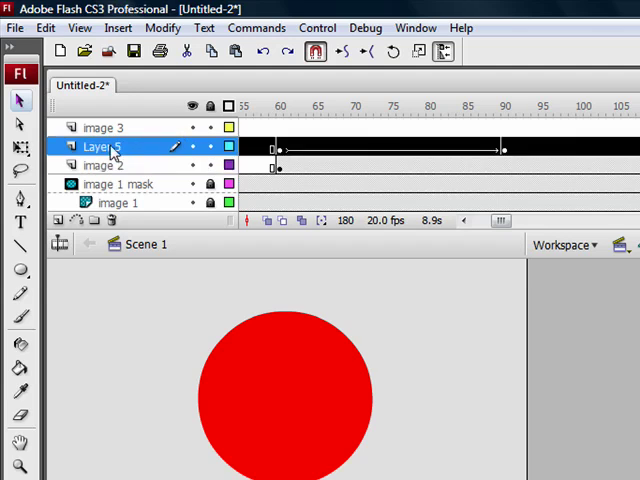
{"action": "double_click", "coordinate": [104, 146]}
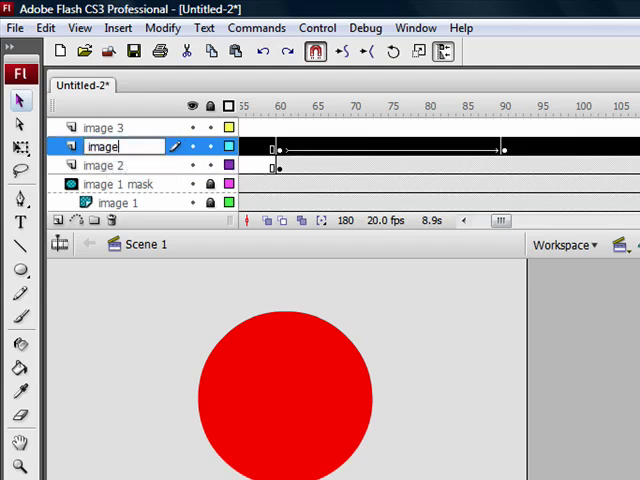
{"action": "type", "text": "image 2 mask"}
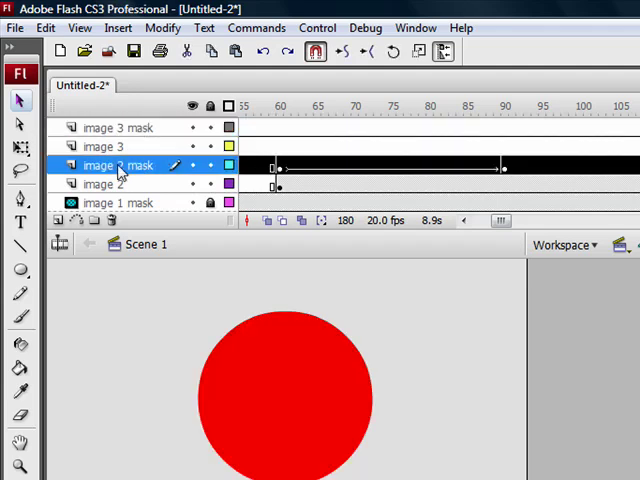
Set image 2 mask as a Mask layer and rename Layer 6 to image 3 mask.
{"action": "right_click", "coordinate": [116, 164]}
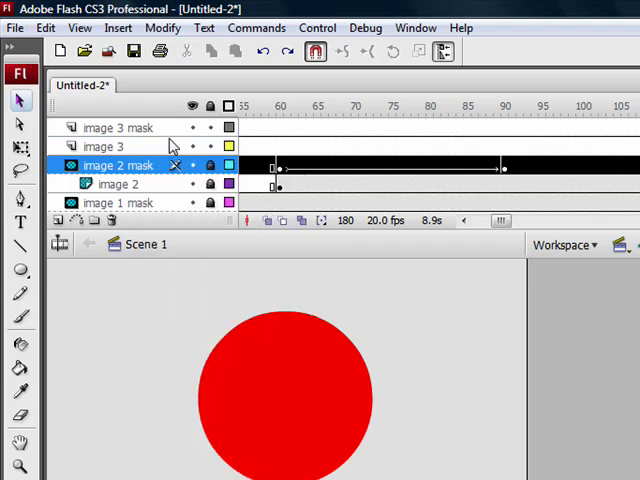
{"action": "right_click", "coordinate": [112, 128]}
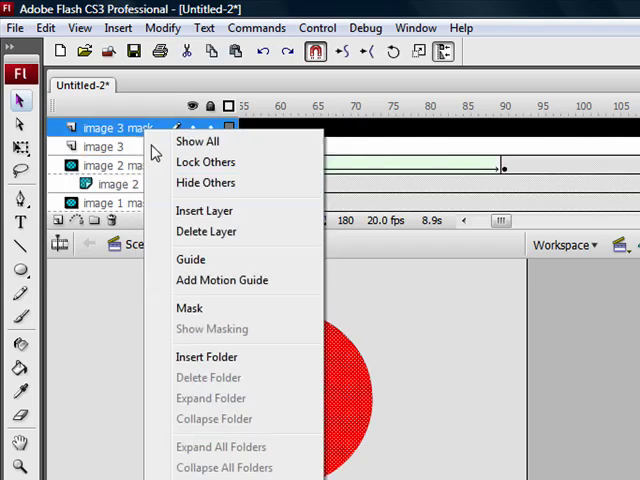